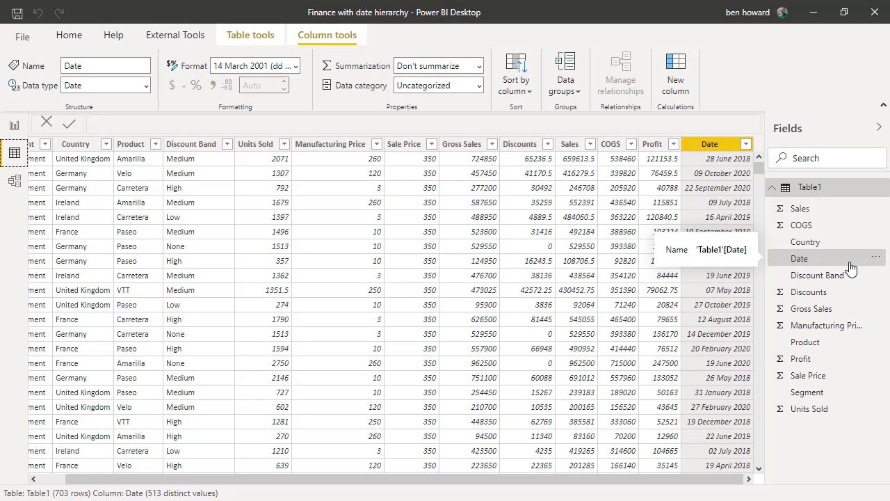
Step: Enable Auto date/time under Current File > Data Load in Options and confirm
left_click(710, 144)
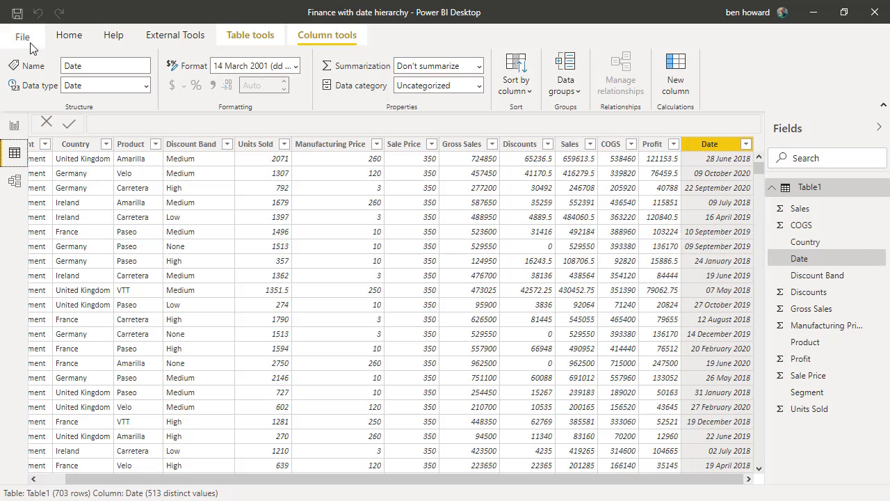
left_click(23, 37)
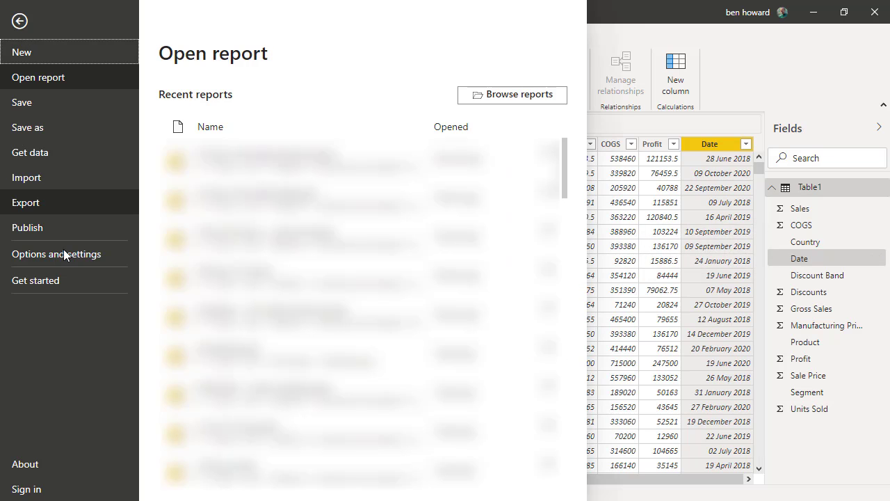
left_click(56, 253)
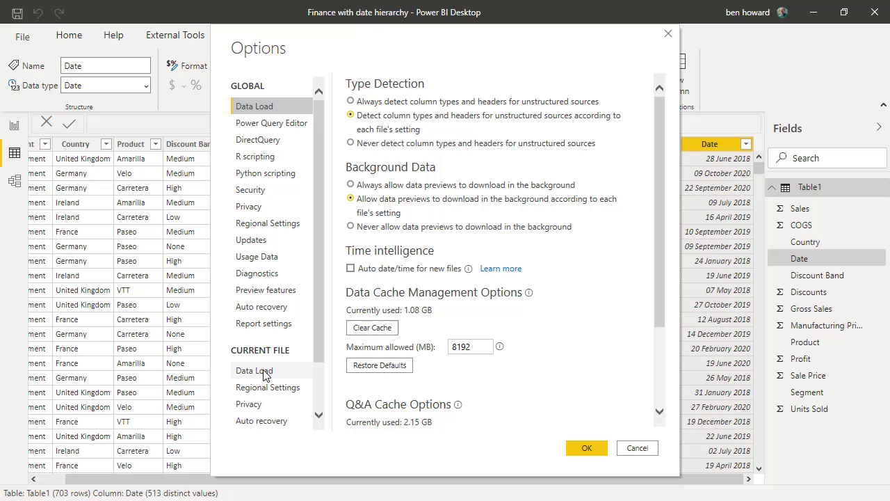
mouse_move(275, 379)
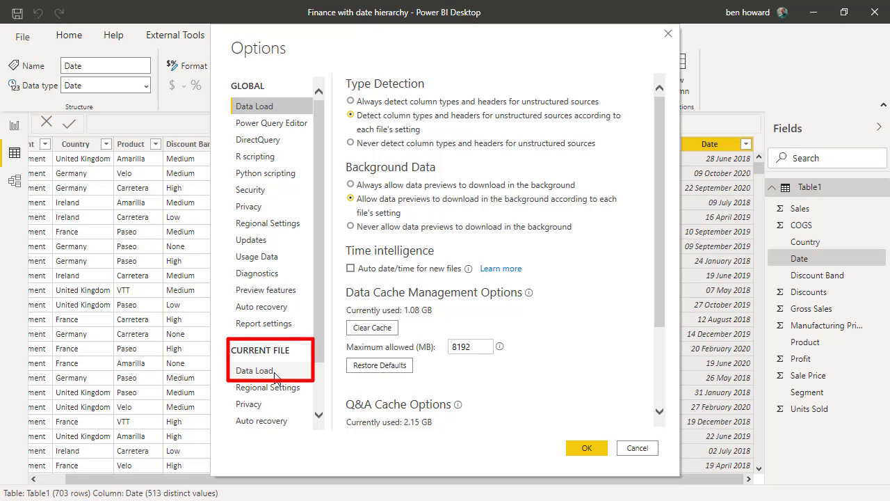
left_click(255, 370)
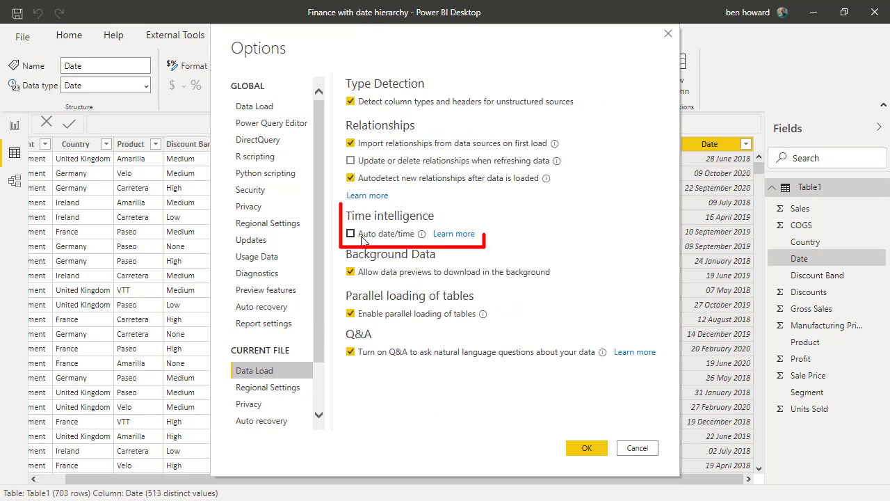
left_click(350, 233)
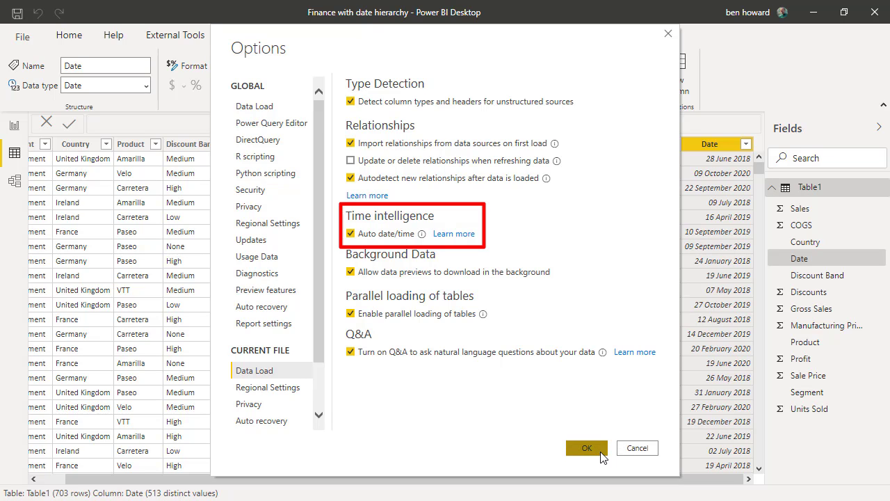
left_click(587, 448)
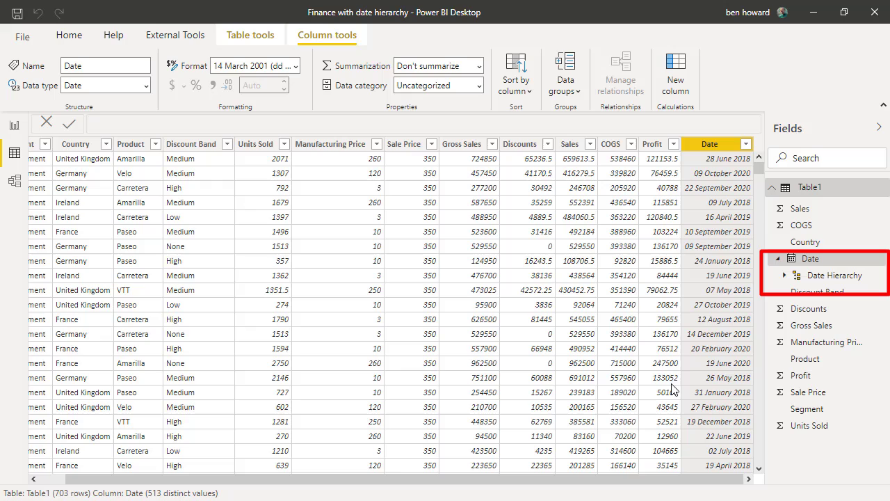
mouse_move(786, 281)
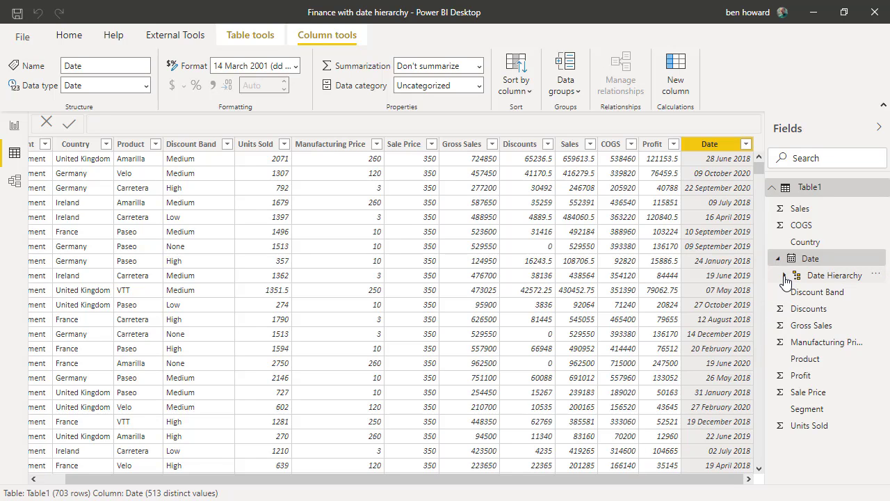
Step: Expand Date Hierarchy under the Date field to show Year, Quarter, Month and Day
left_click(785, 276)
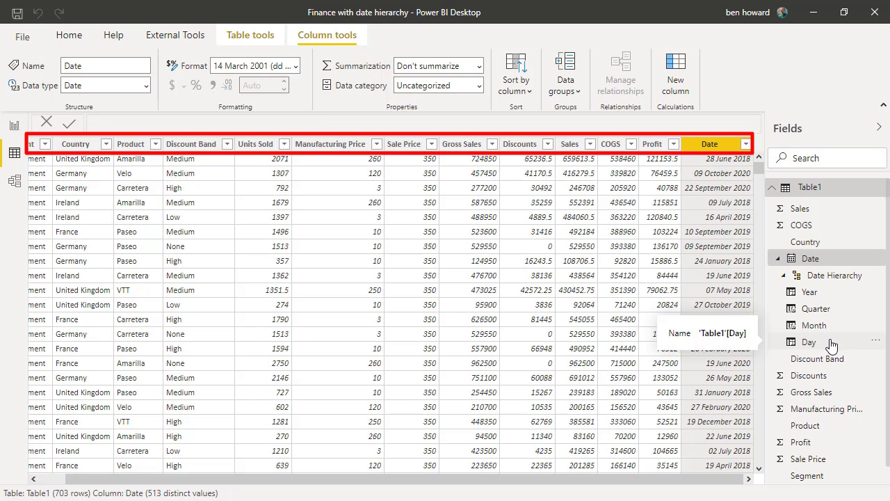
mouse_move(563, 312)
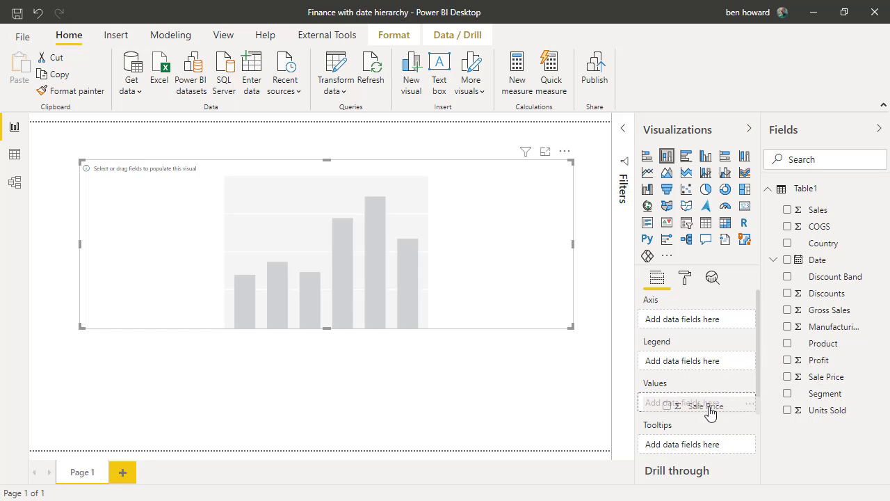
Step: Chart Sale Price as values with the Date Hierarchy on the axis
left_click(788, 376)
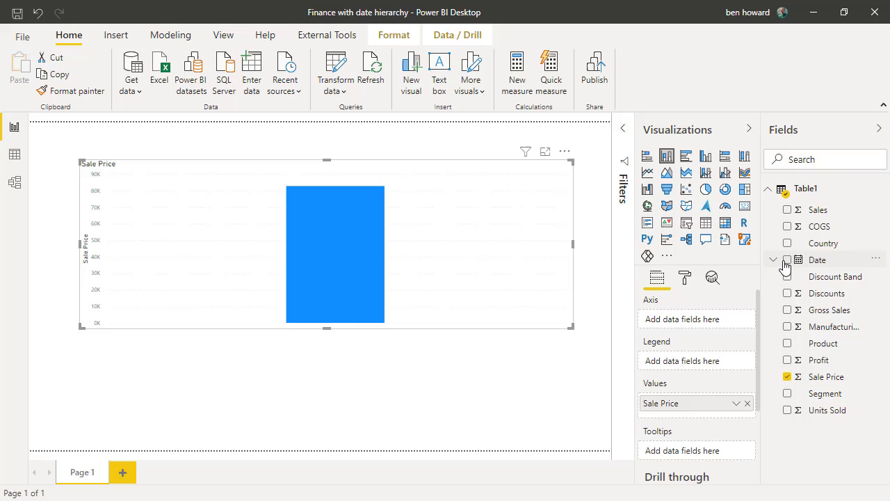
left_click(774, 260)
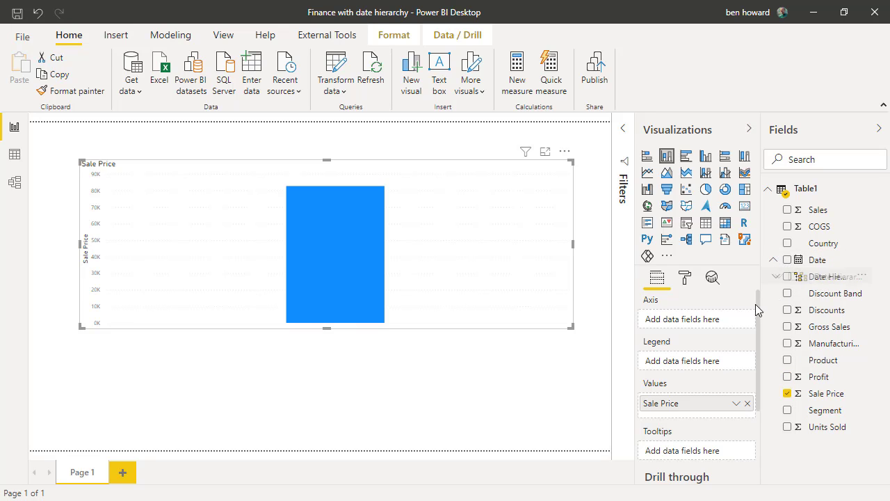
left_click(788, 260)
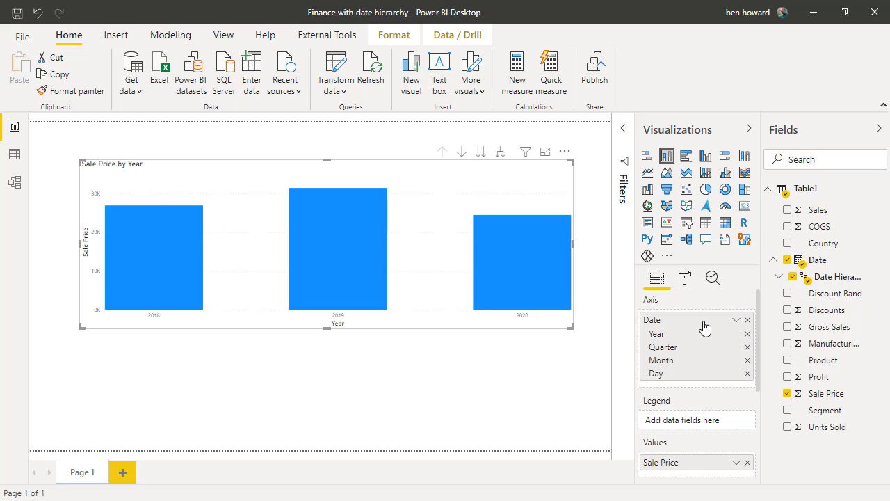
mouse_move(618, 265)
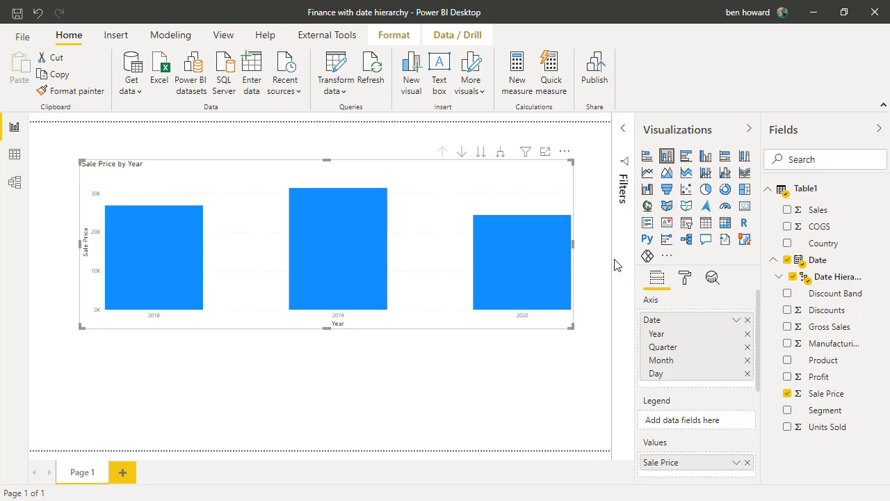
Step: Drill the chart down from years to quarters and months, then go to Power Query Editor
left_click(500, 152)
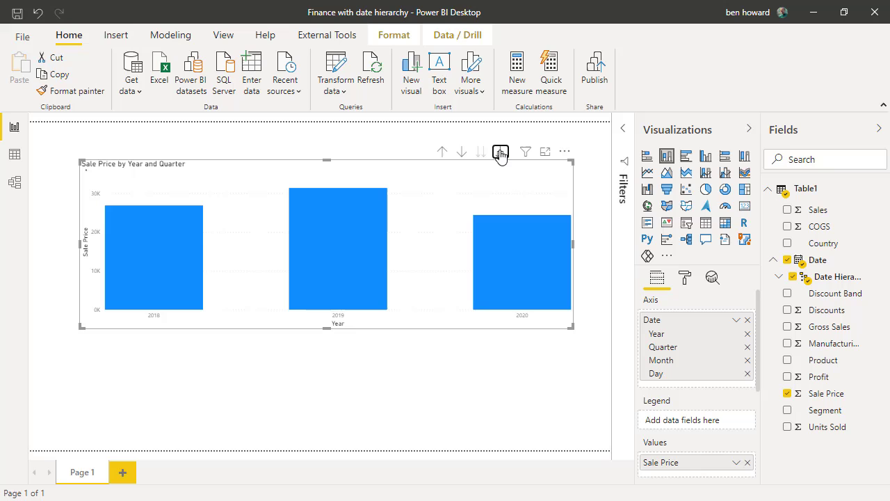
left_click(501, 152)
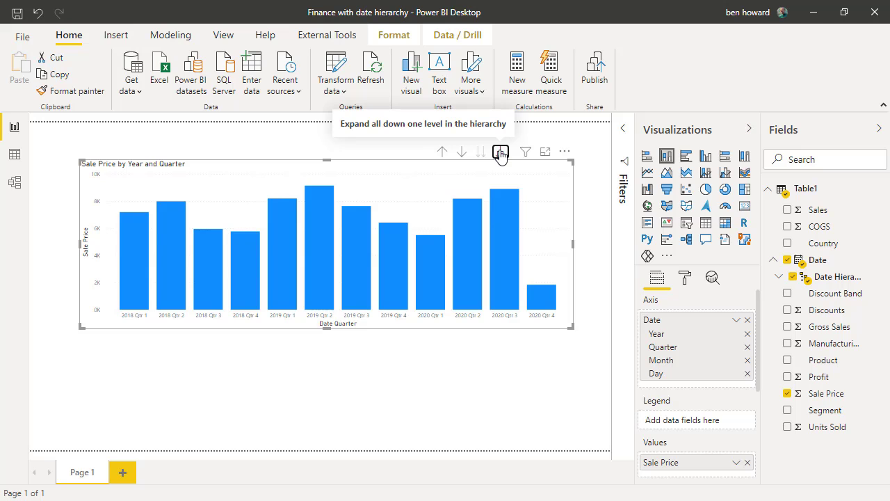
left_click(501, 152)
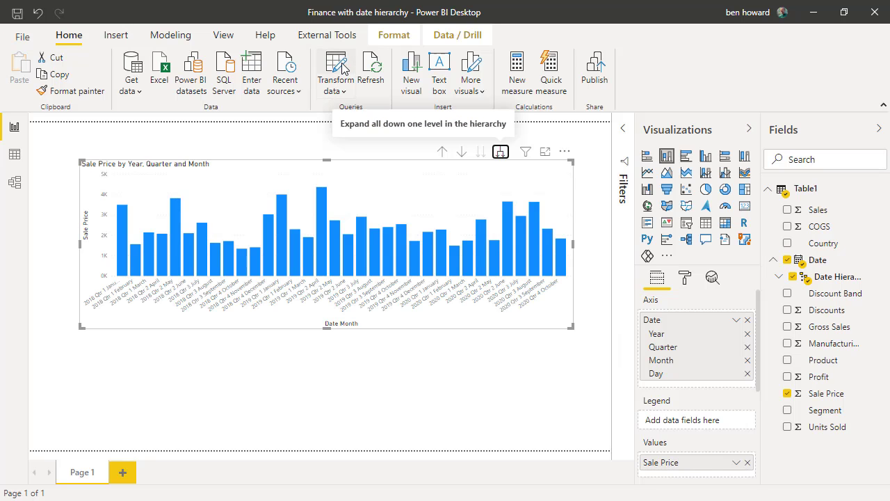
left_click(335, 67)
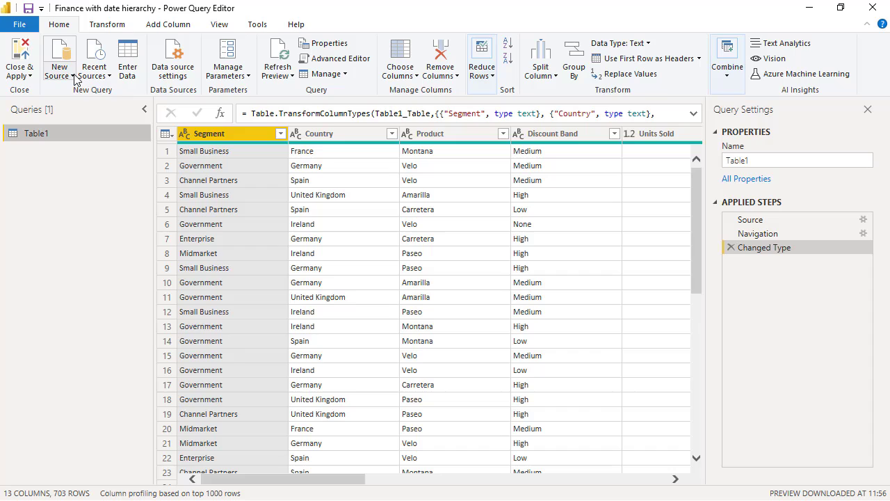
Step: Create a blank query, rename it Date-M and bring up its Advanced Editor
left_click(59, 58)
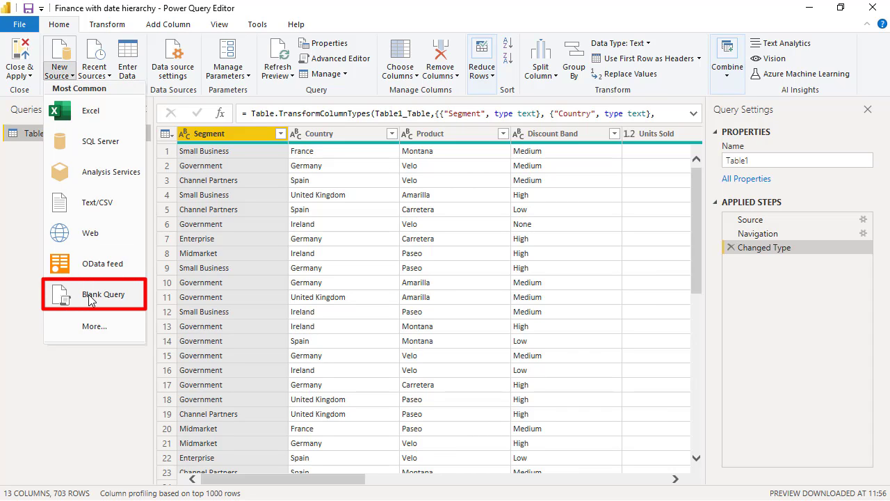
left_click(103, 293)
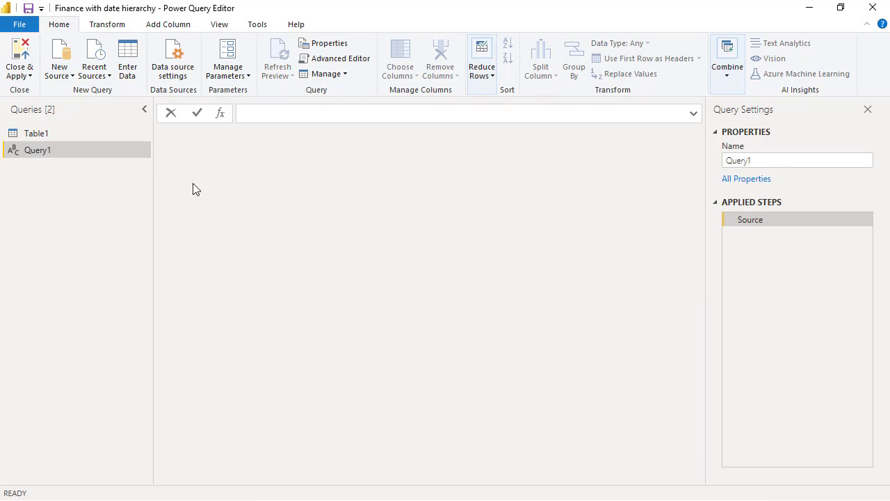
left_click(798, 160)
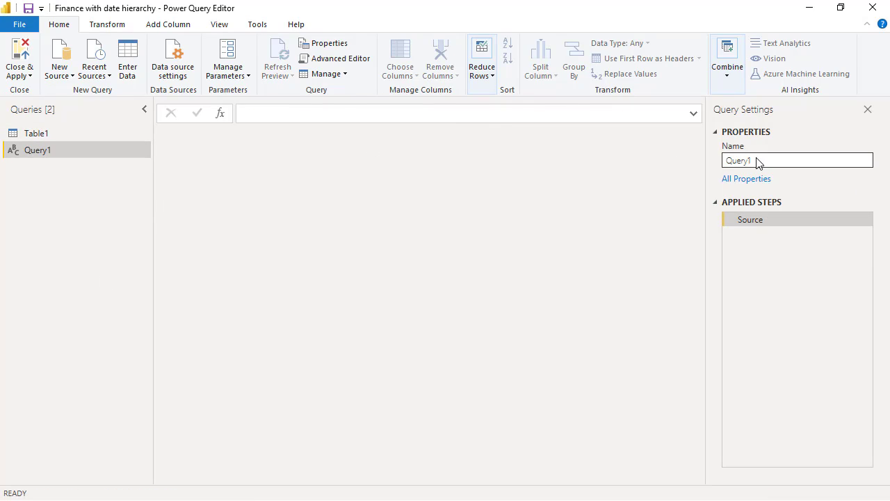
type("Date-M")
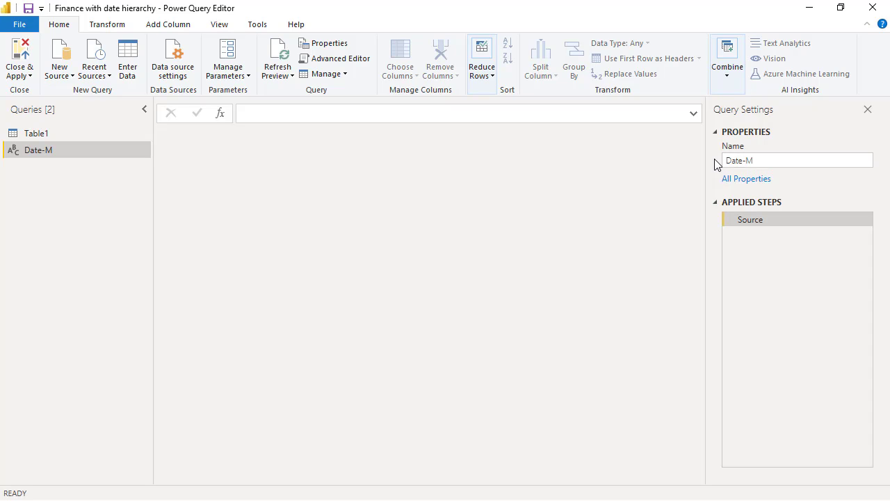
mouse_move(334, 58)
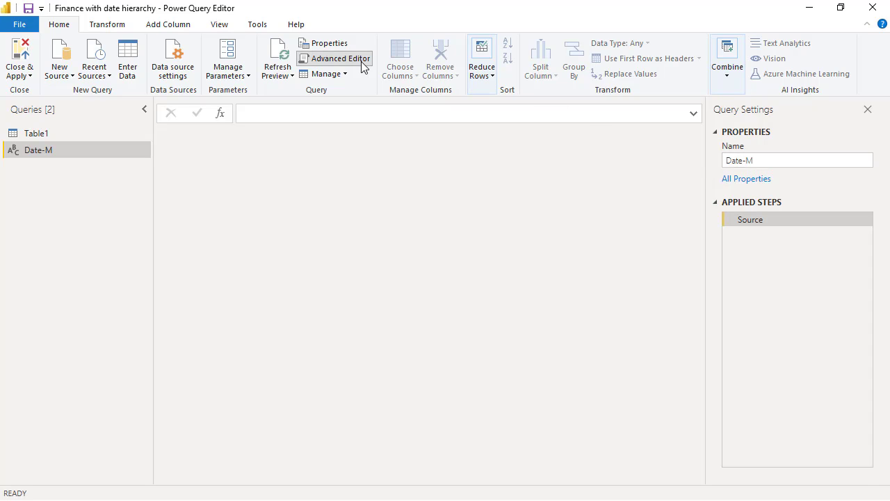
left_click(339, 59)
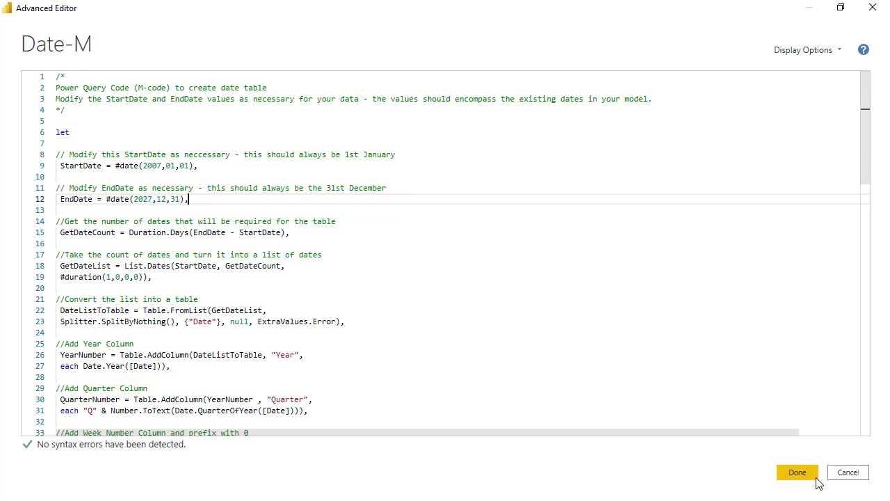
Step: Apply the pasted M date-table code (2007-2027) to the Date-M query with Done
left_click(797, 473)
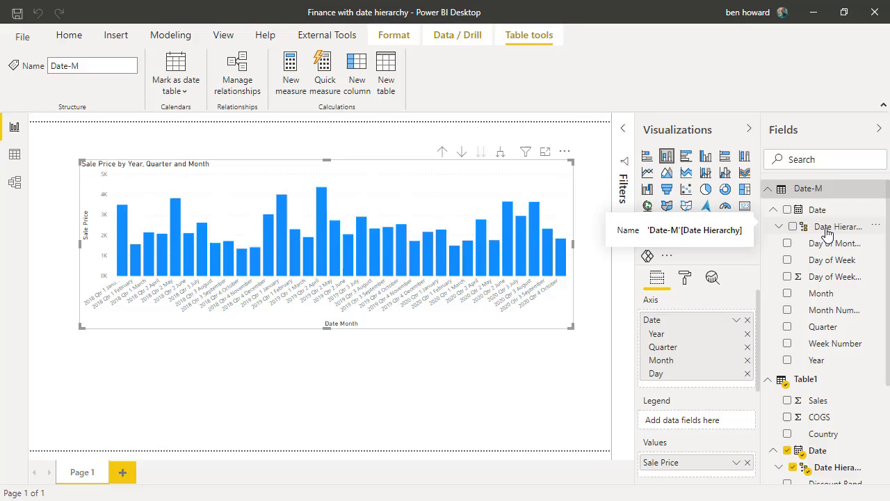
Step: Swap the chart axis from Date-M's hierarchy to Table1's plain Date field
left_click(819, 209)
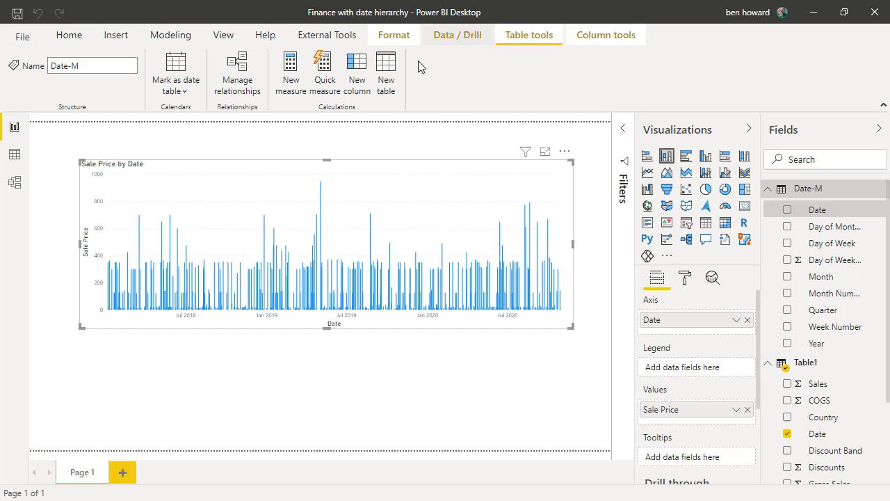
Step: Mark Date-M as a date table with Date as its date column
left_click(175, 73)
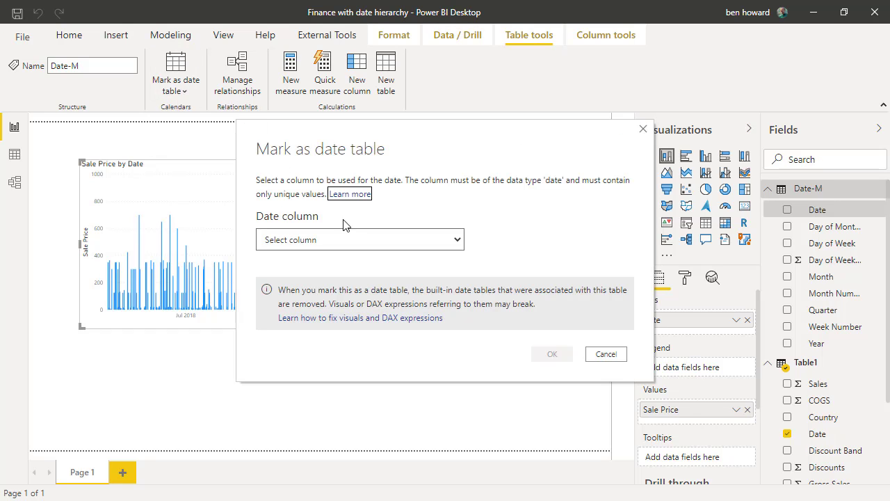
left_click(359, 239)
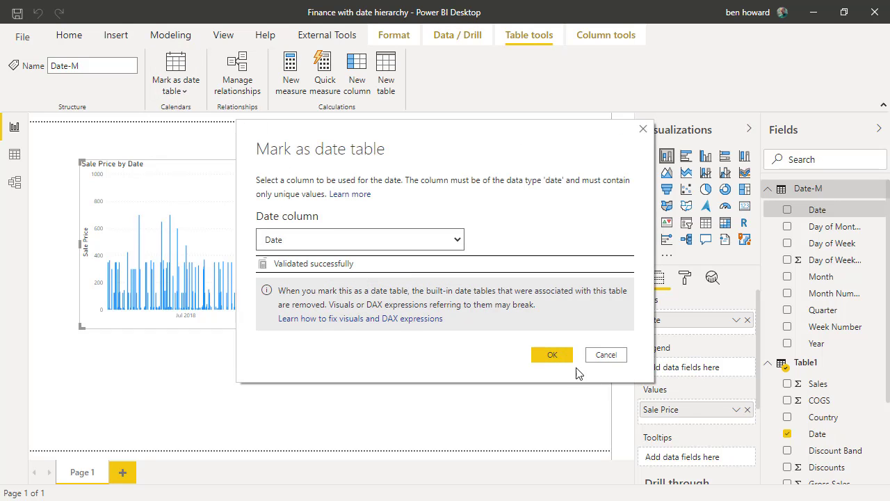
left_click(551, 355)
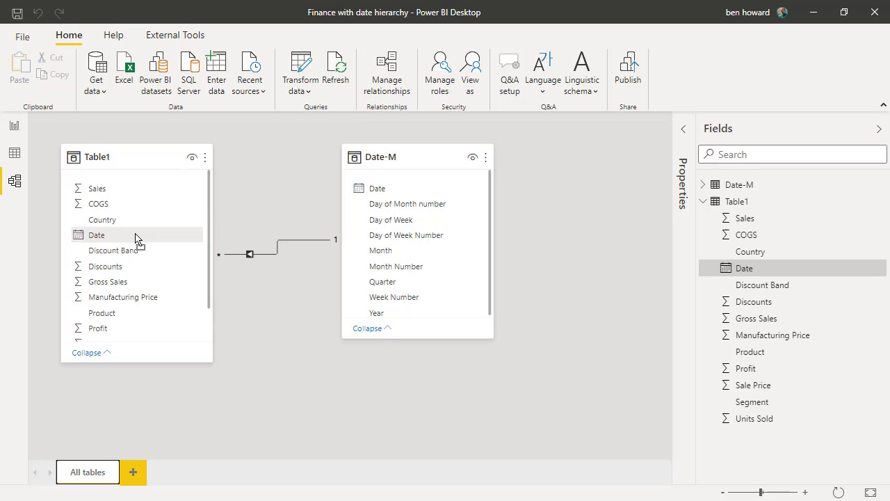
Step: Hide Table1's Date field from report view in Model view
right_click(96, 233)
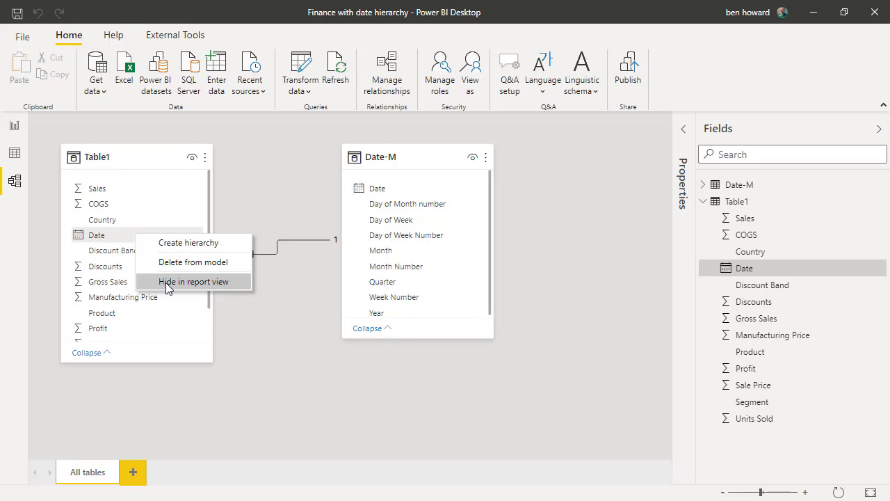
left_click(194, 281)
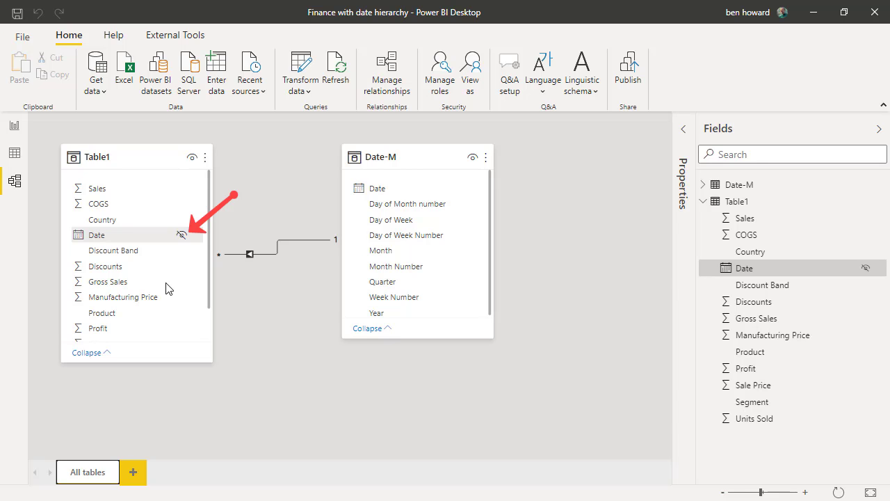
mouse_move(20, 137)
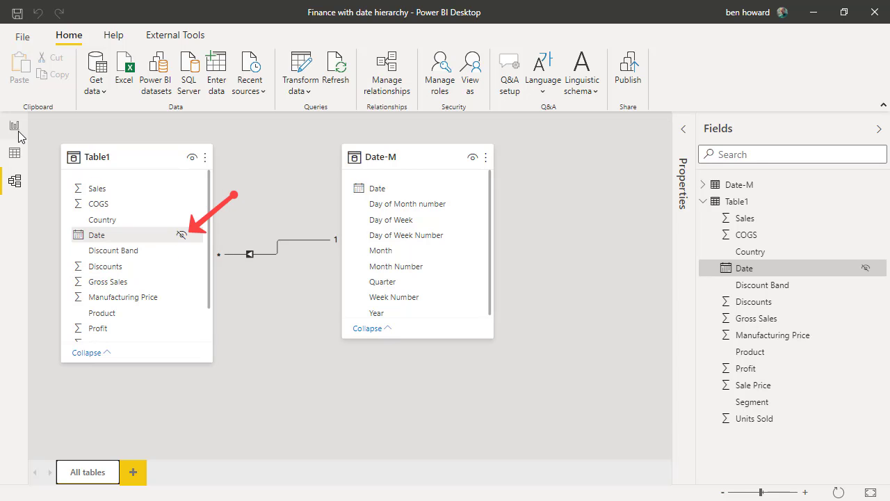
Step: In Report view, replace Table1's Date on the axis with Date-M's Date, Quarter and Month
left_click(14, 127)
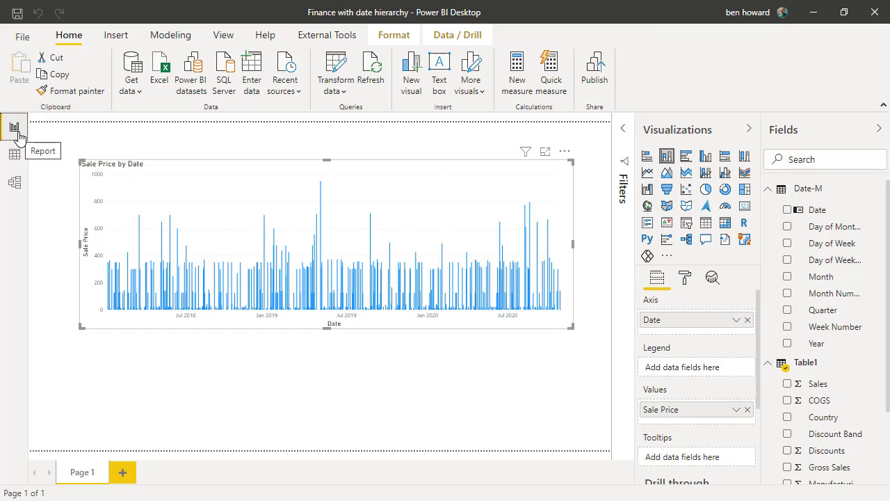
mouse_move(750, 331)
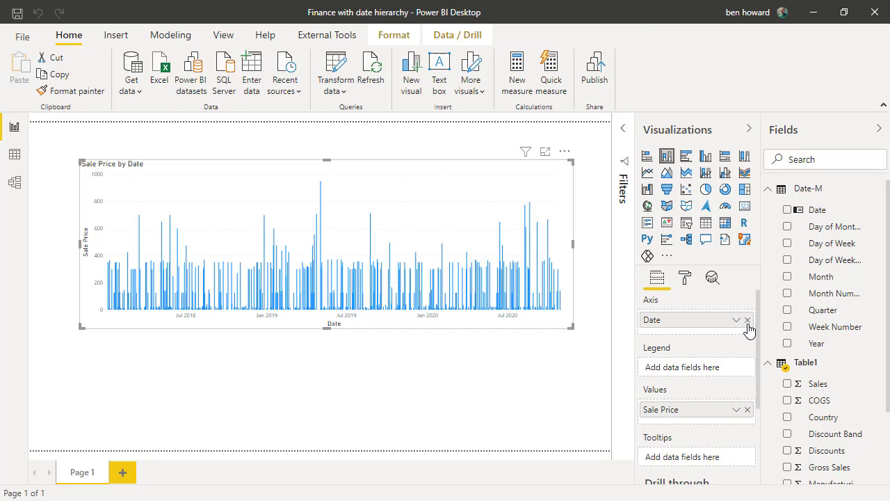
left_click(747, 319)
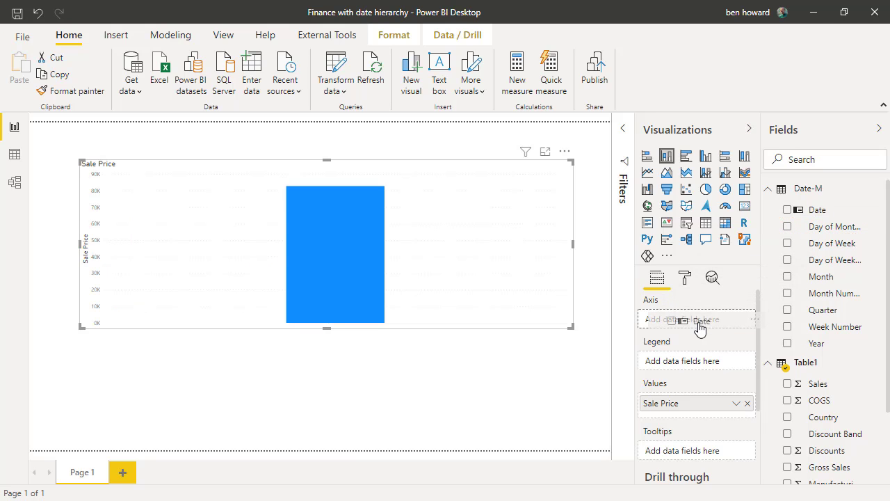
left_click(787, 209)
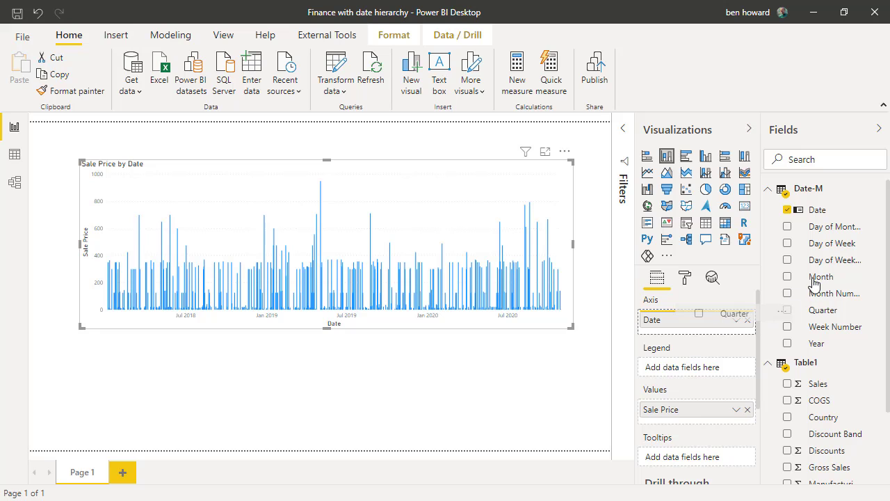
left_click(787, 309)
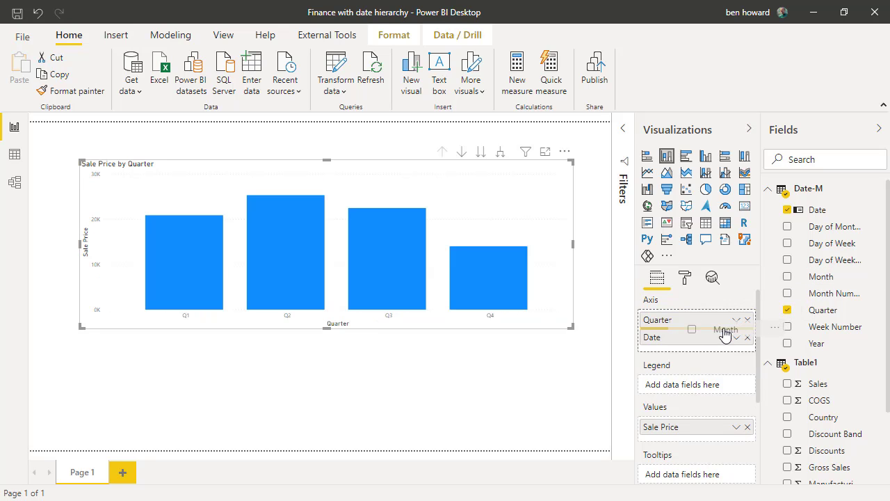
left_click(787, 275)
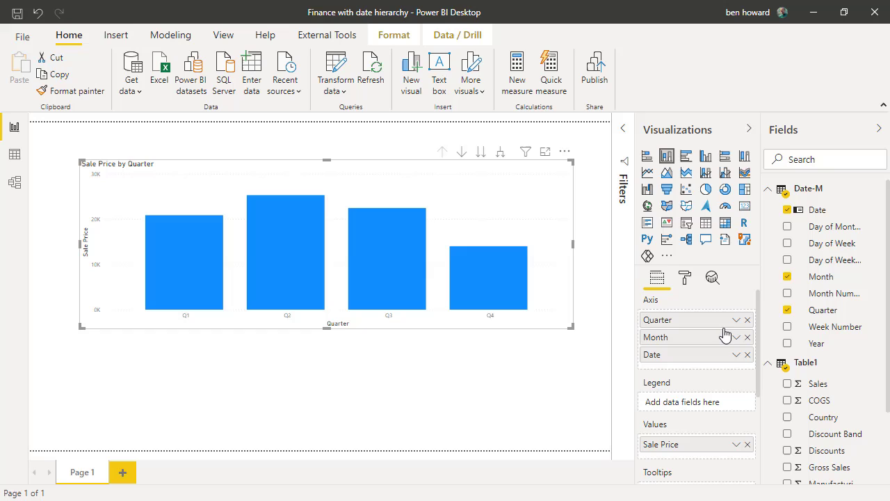
mouse_move(501, 155)
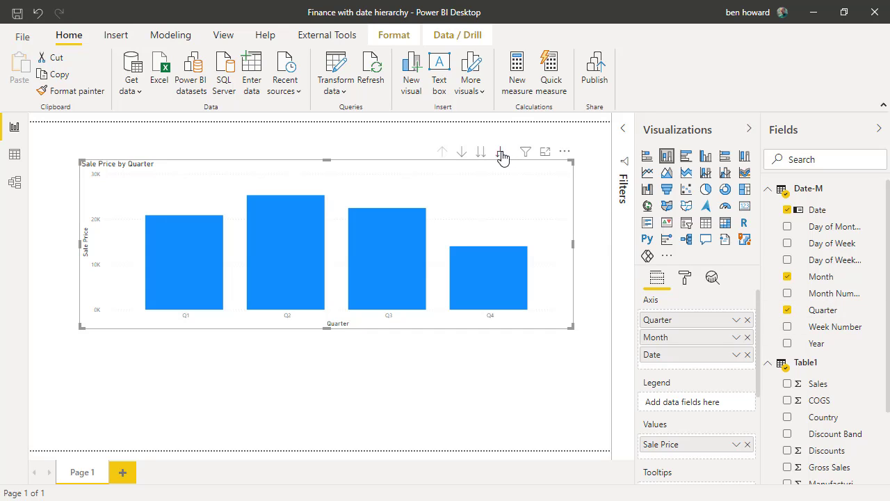
Step: Expand the chart down one level to show quarter-and-month bars
left_click(501, 151)
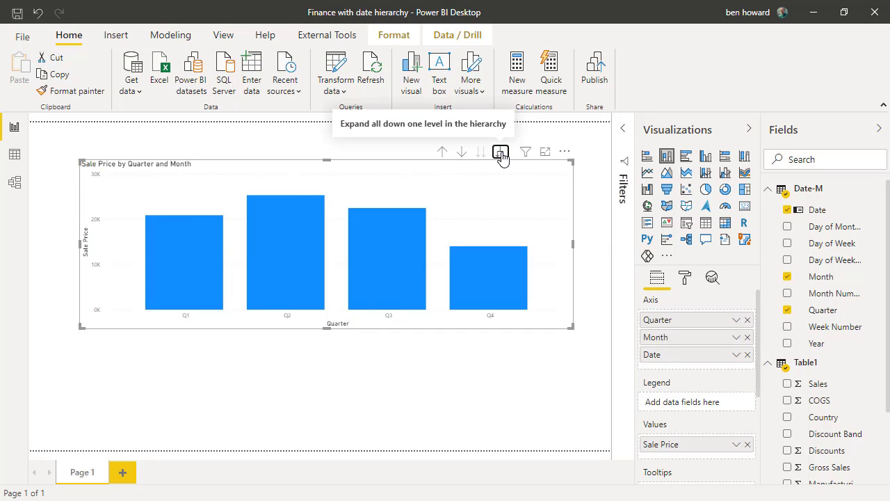
left_click(501, 152)
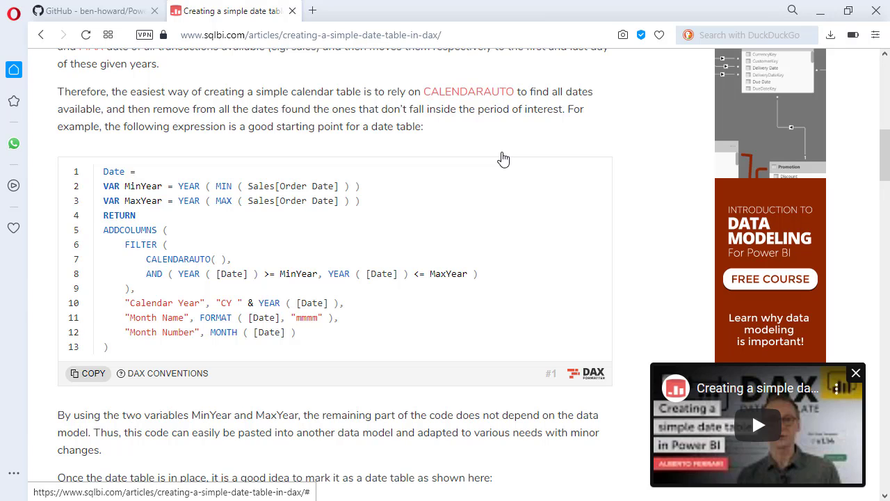
Step: Copy the DAX date table code block from the SQLBI article
left_click(88, 373)
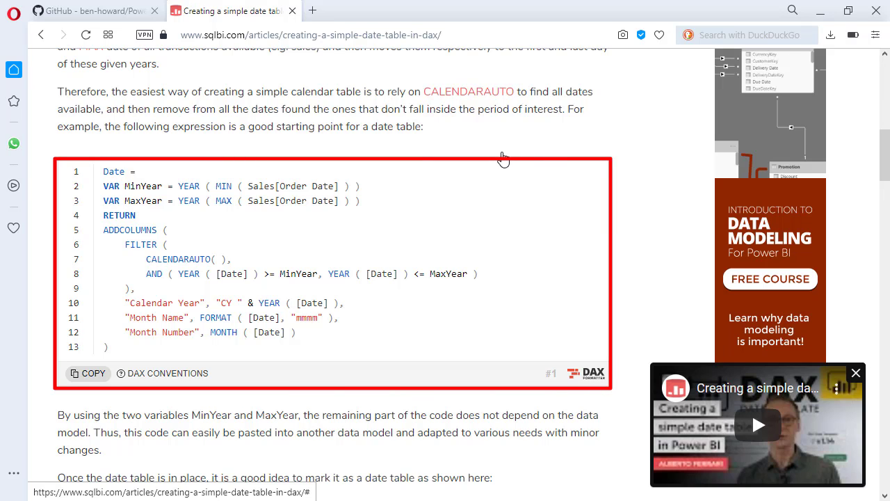
left_click(86, 373)
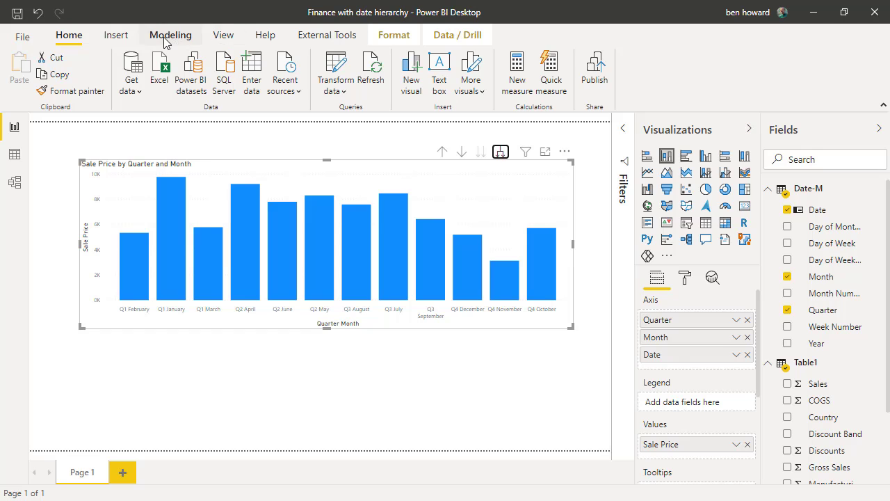
Step: Start a new calculated Date table from the Modeling tools using the pasted DAX code
left_click(170, 34)
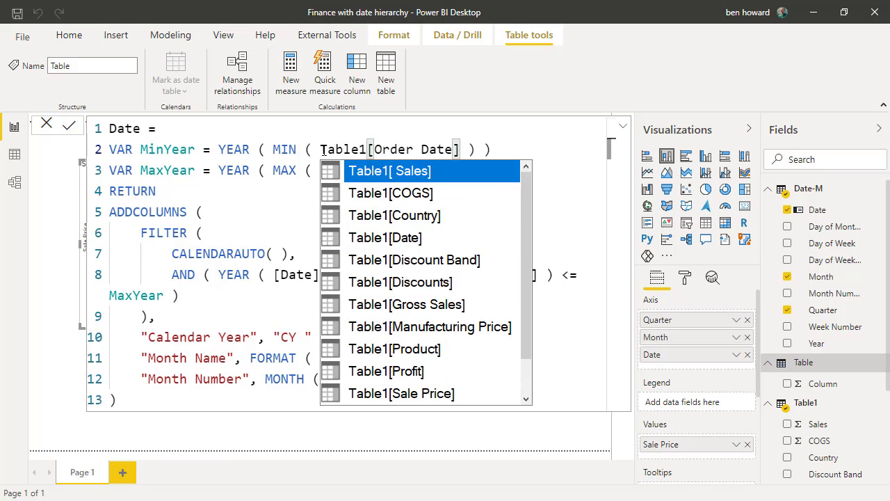
mouse_move(395, 242)
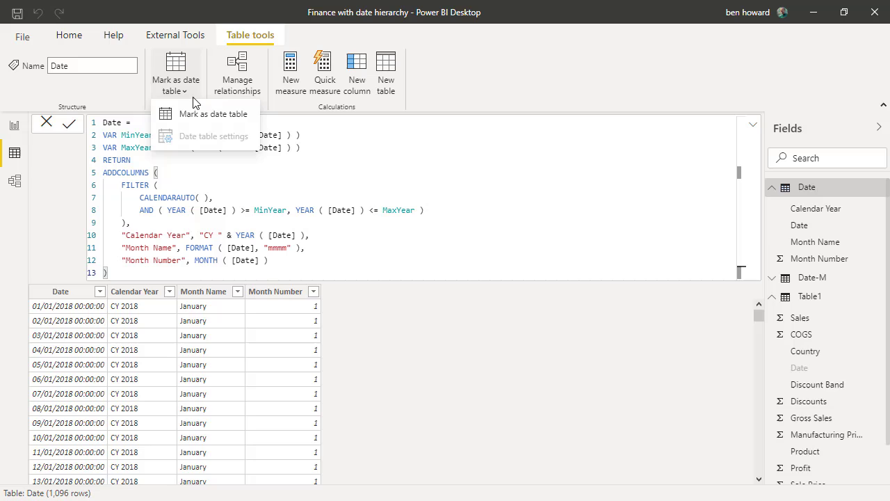
Step: Set the Date table's Date column to Date type and show the table in Model view
left_click(213, 114)
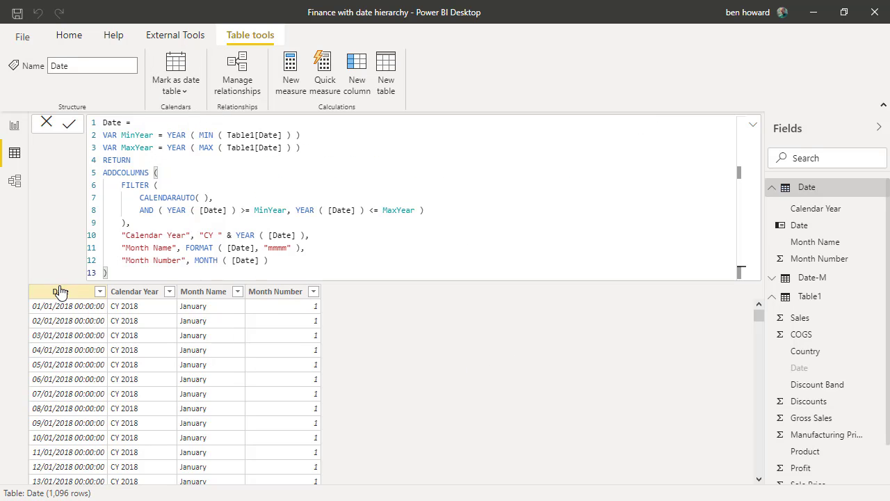
left_click(61, 290)
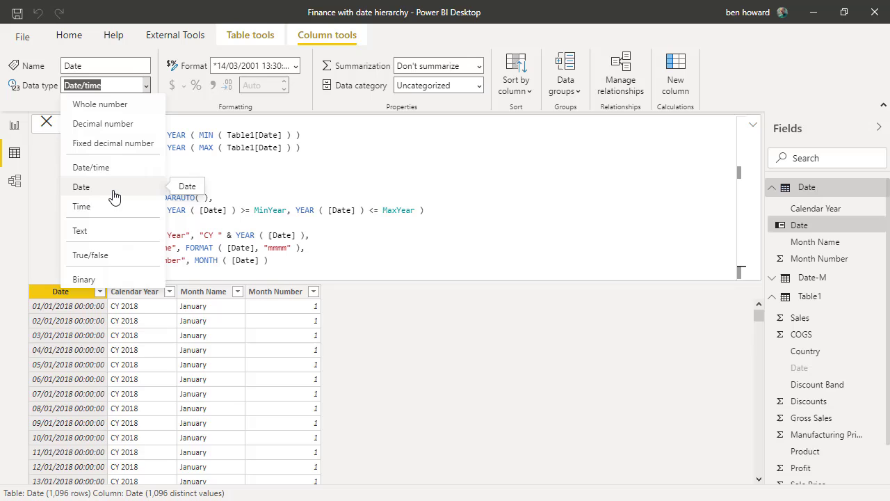
left_click(80, 187)
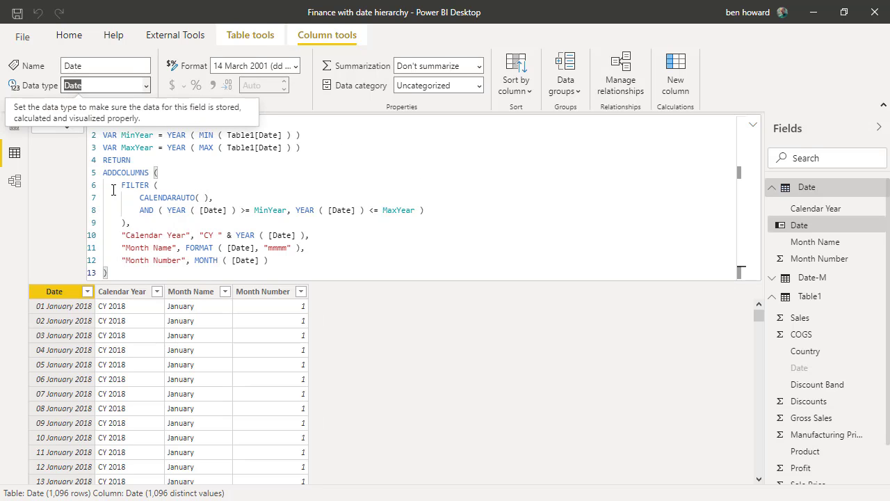
left_click(14, 181)
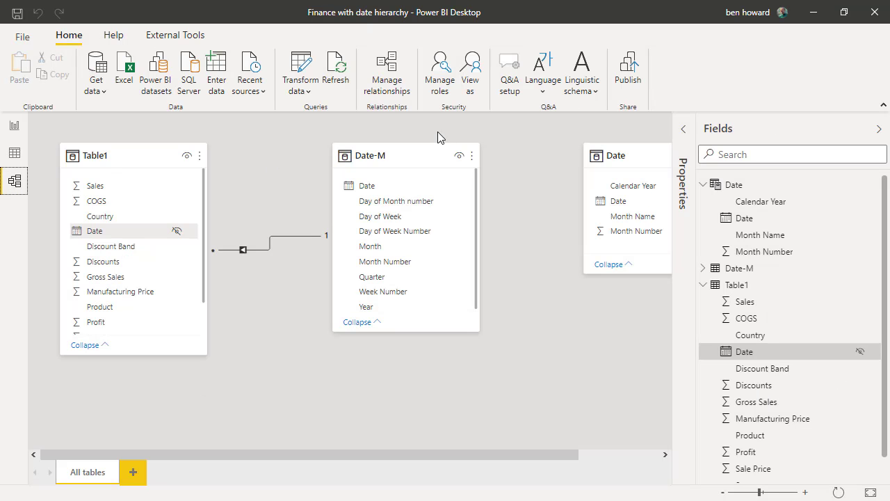